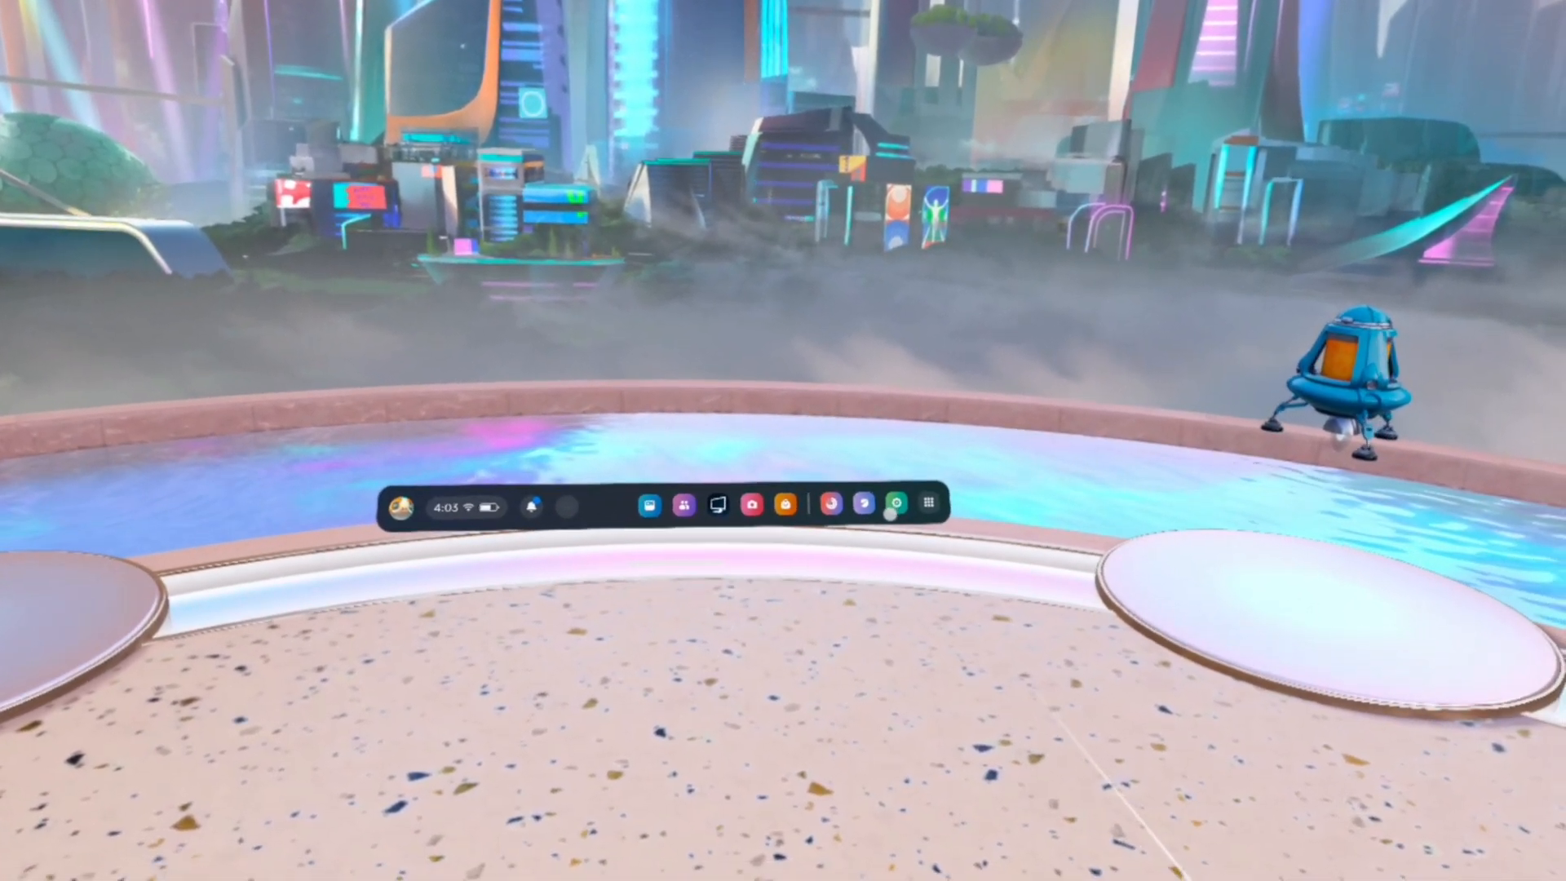
# Launch the activity stats app window from the menu bar into the home view
pyautogui.click(718, 504)
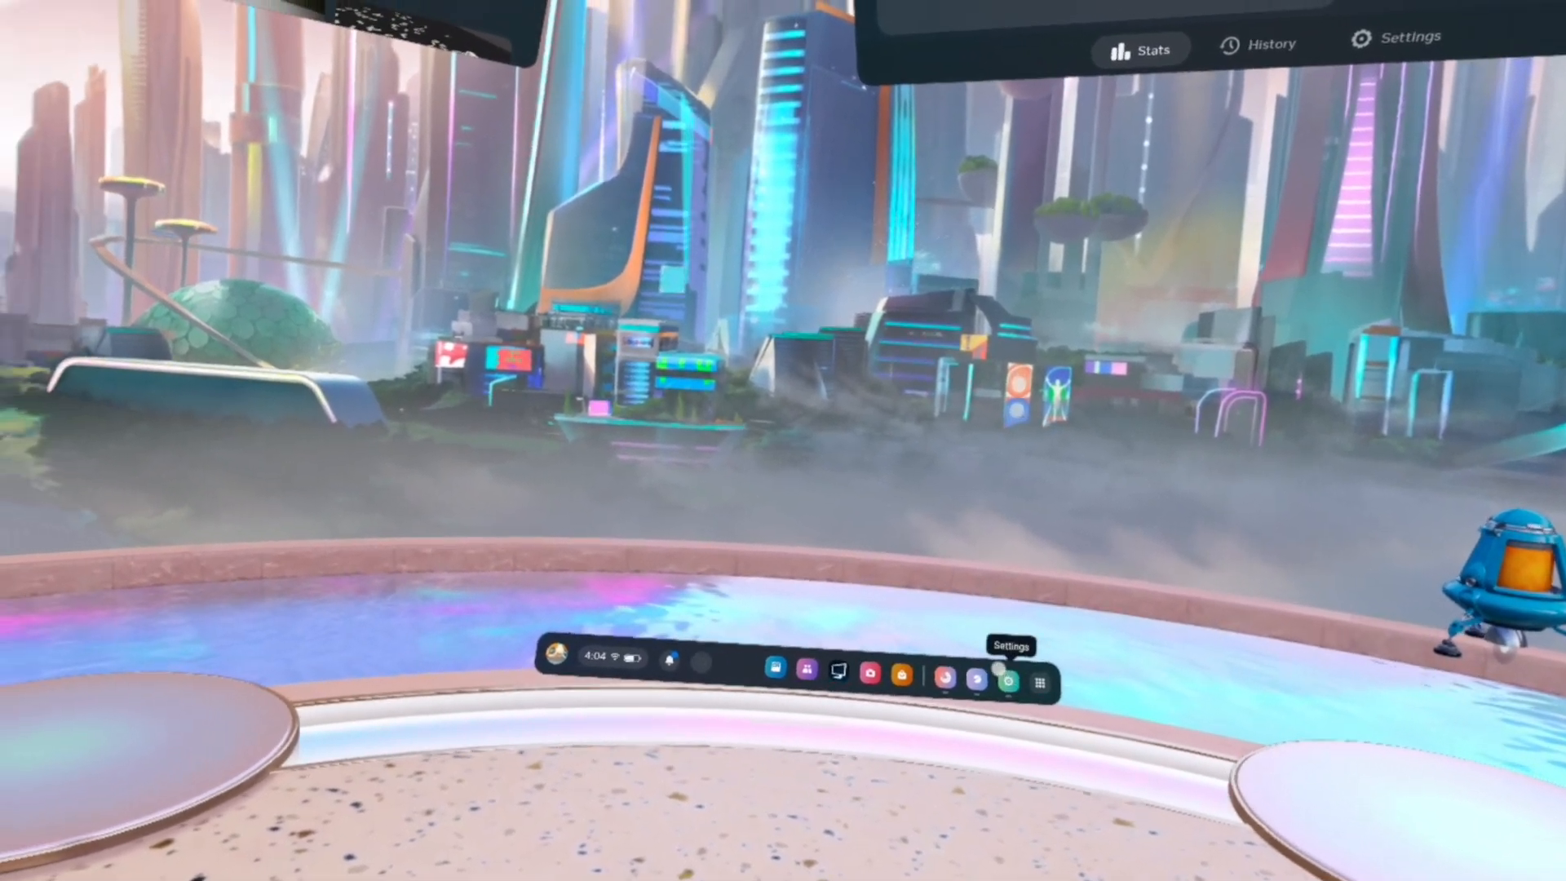
# Open the app library window from the taskbar
pyautogui.click(1040, 682)
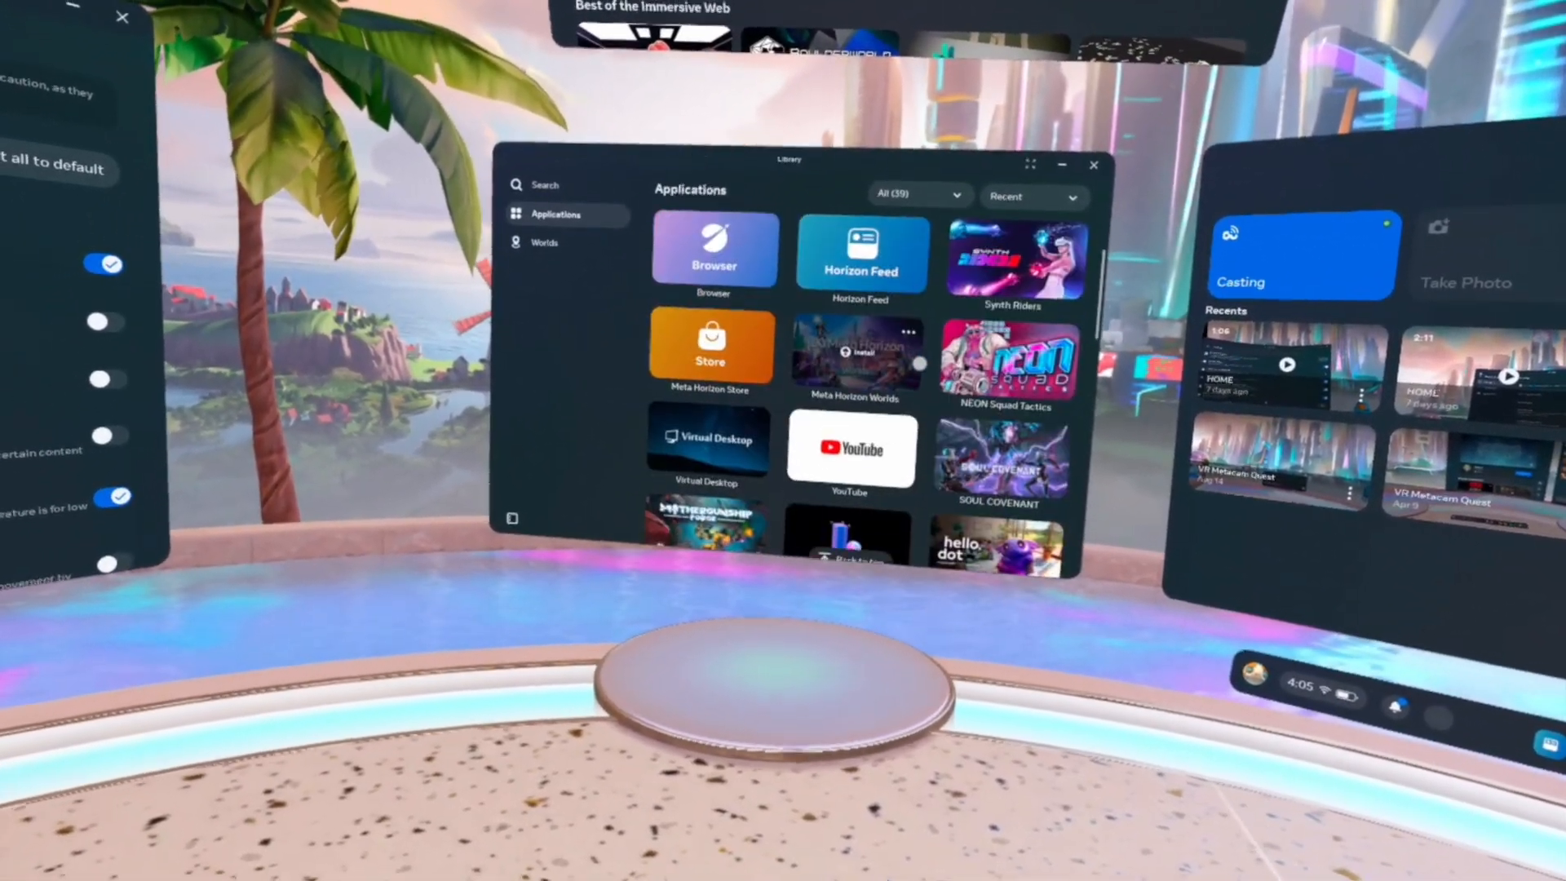
pyautogui.scroll(-3)
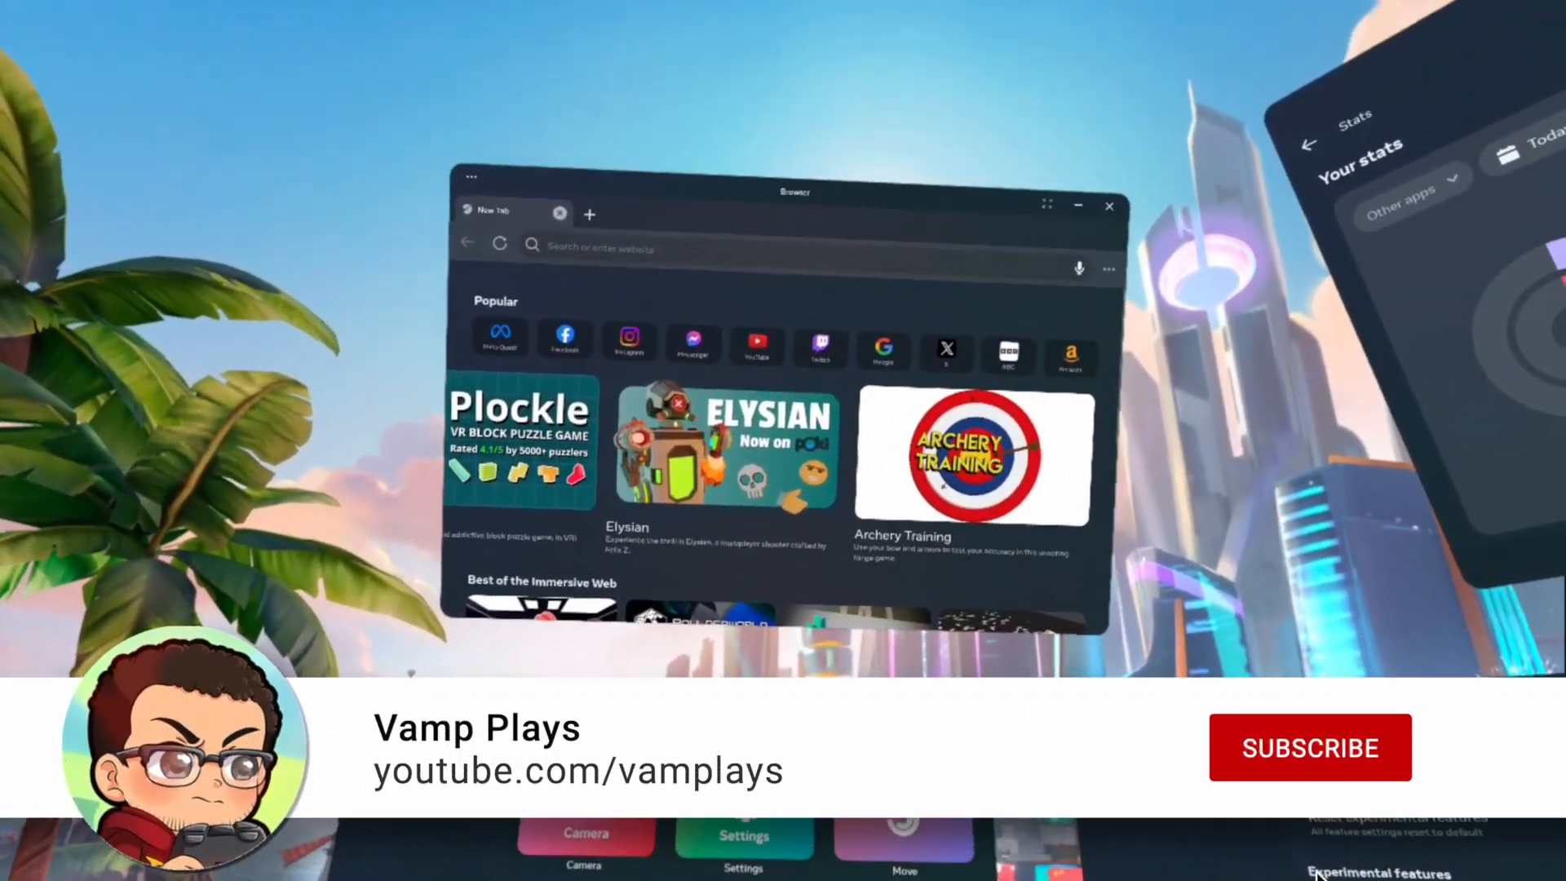
# Open the Settings window from the gear between the library and camera panels
pyautogui.click(1309, 747)
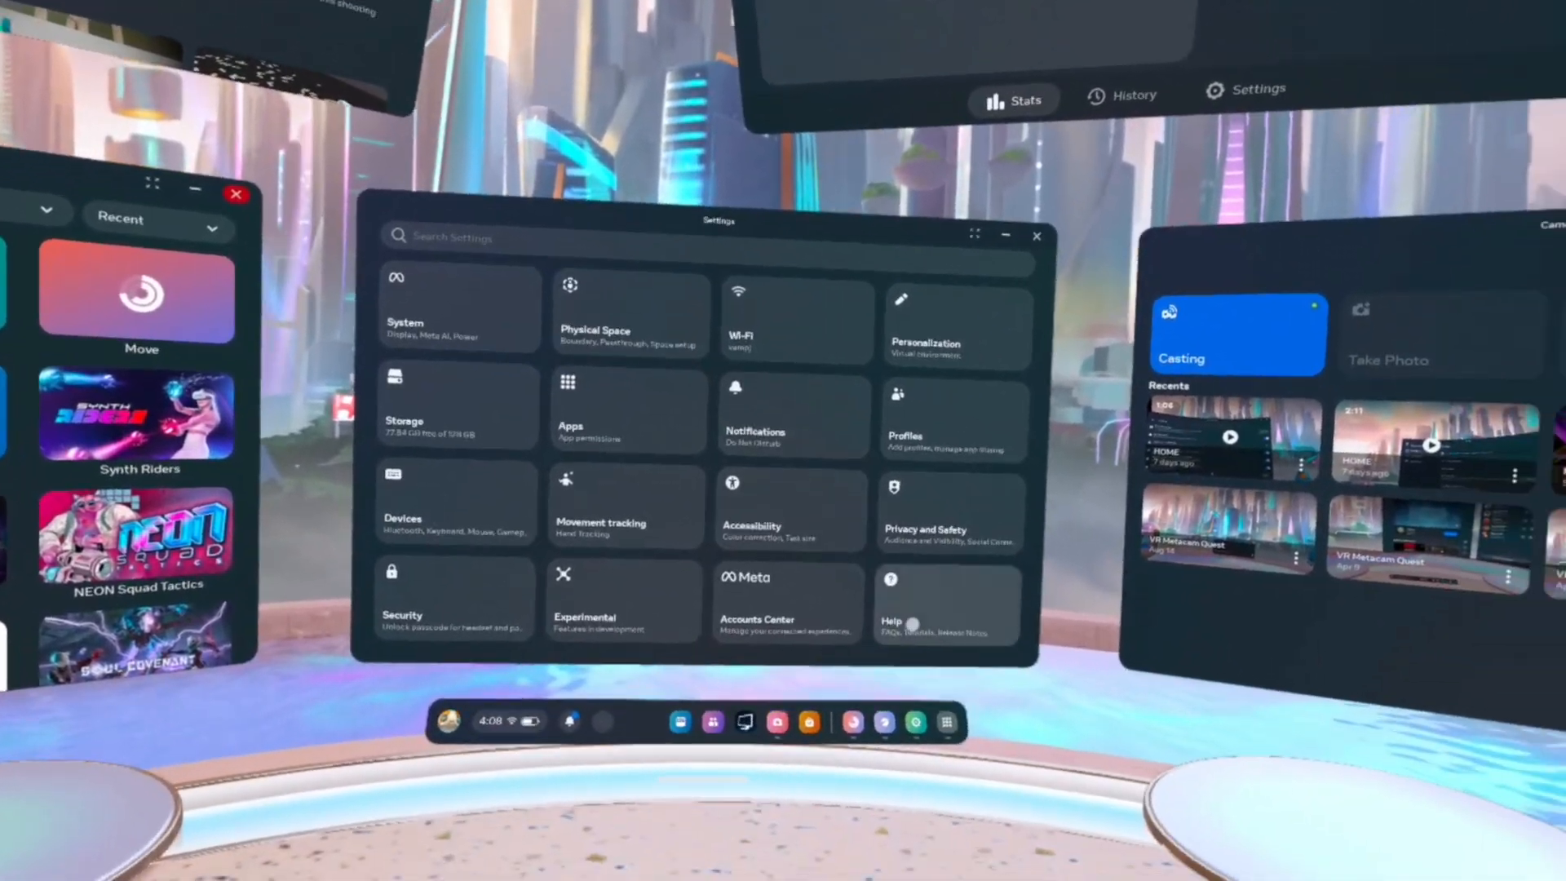
# Open the Experimental features page listing Meta AI and external microphone toggles
pyautogui.click(890, 698)
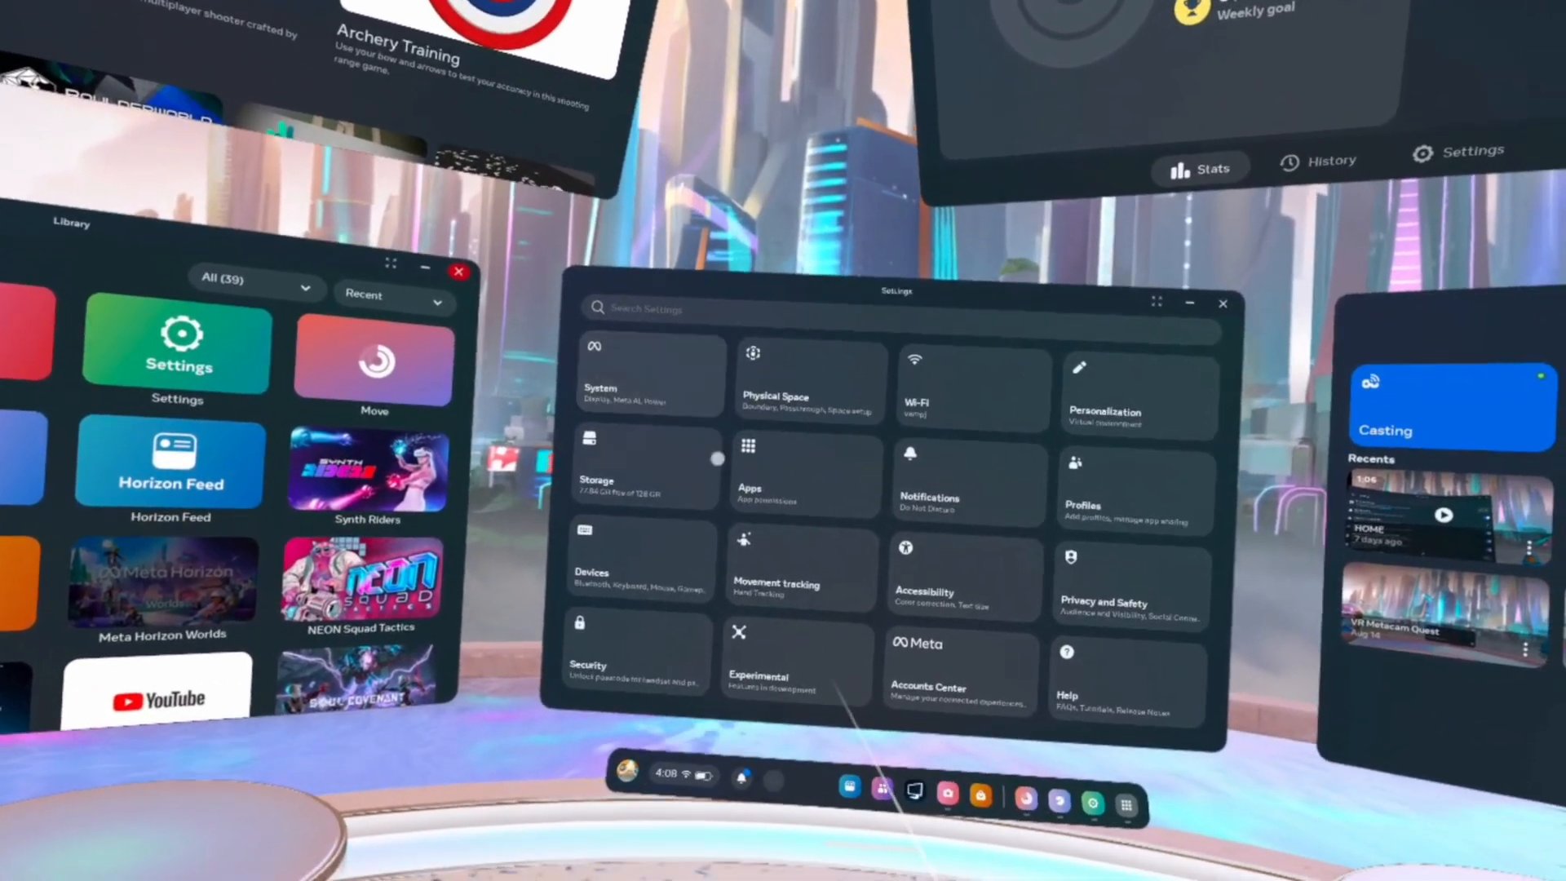
pyautogui.click(760, 659)
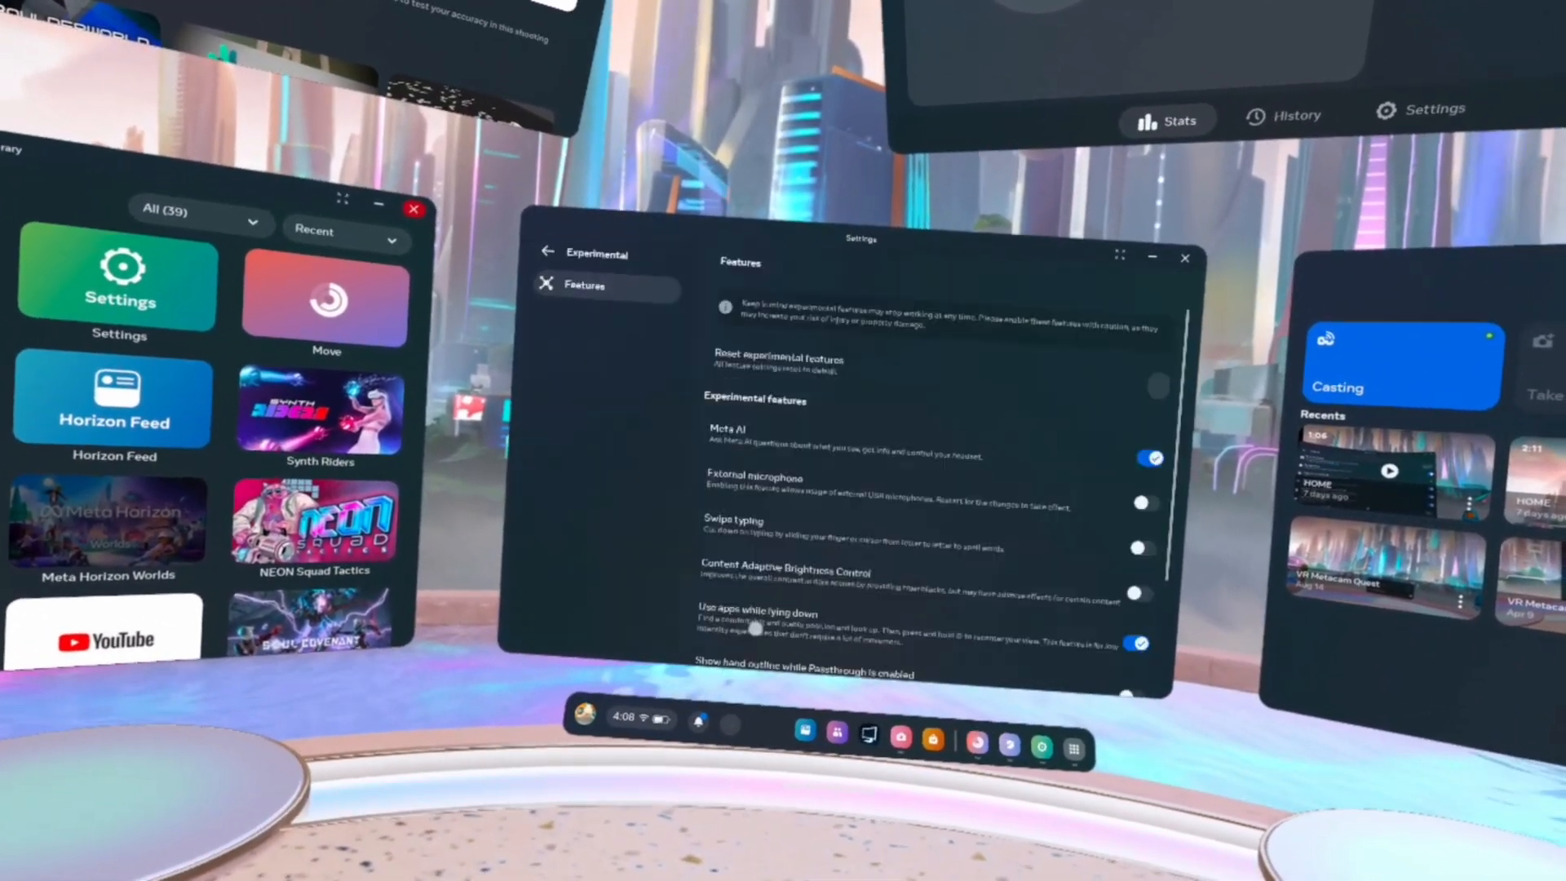